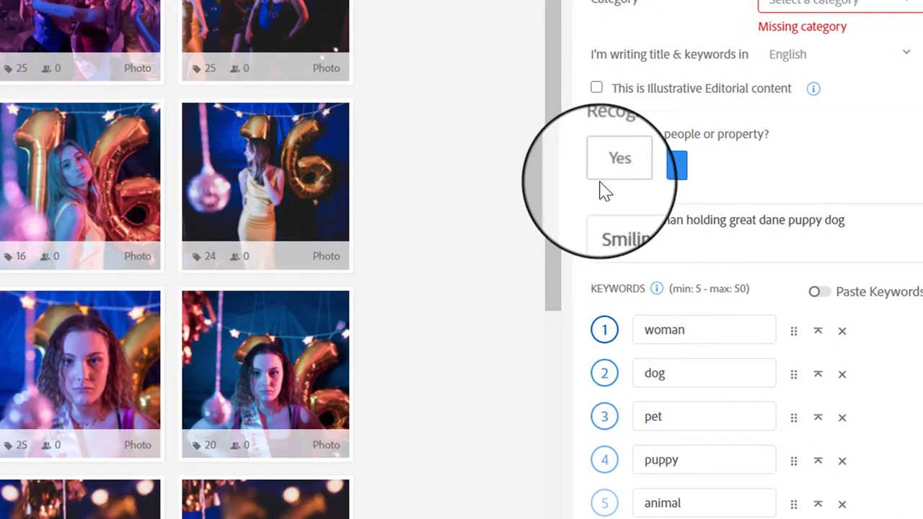
Mark the photo as showing recognizable people and start creating a new release.
{"action": "left_click", "coordinate": [616, 166]}
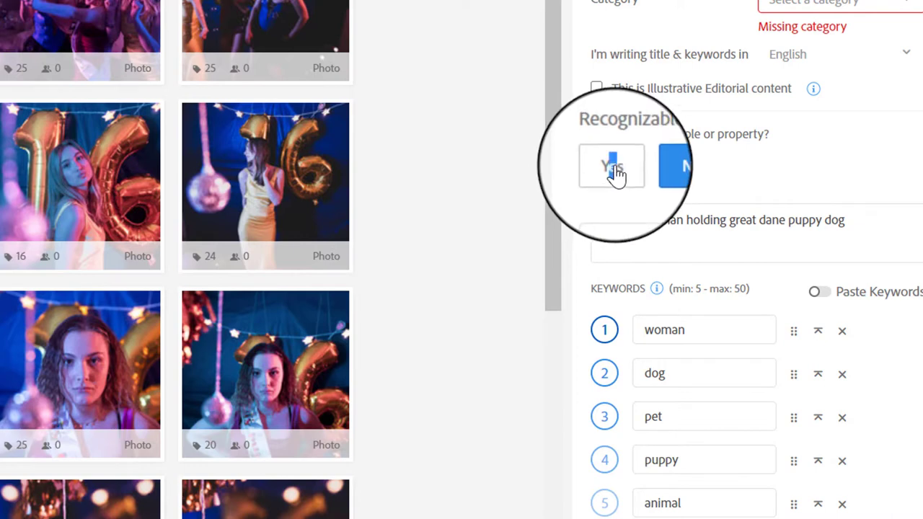
{"action": "left_click", "coordinate": [612, 167]}
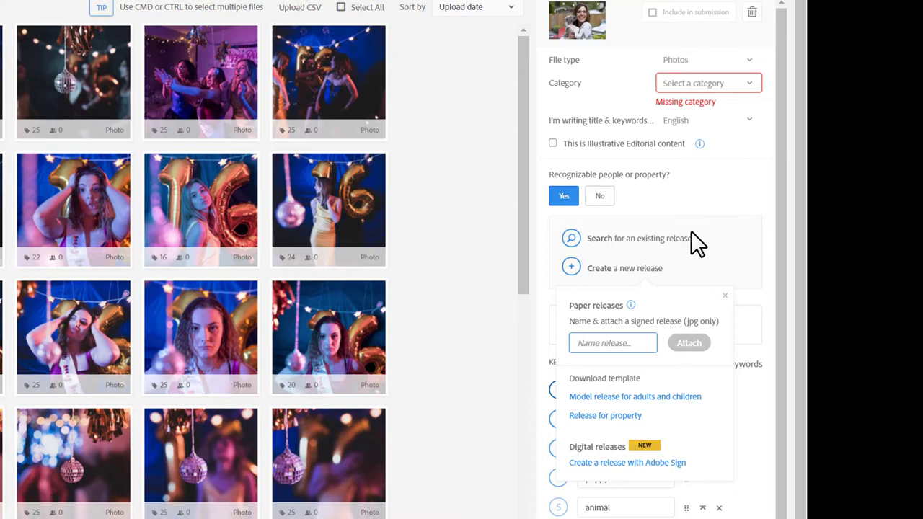
{"action": "mouse_move", "coordinate": [620, 278]}
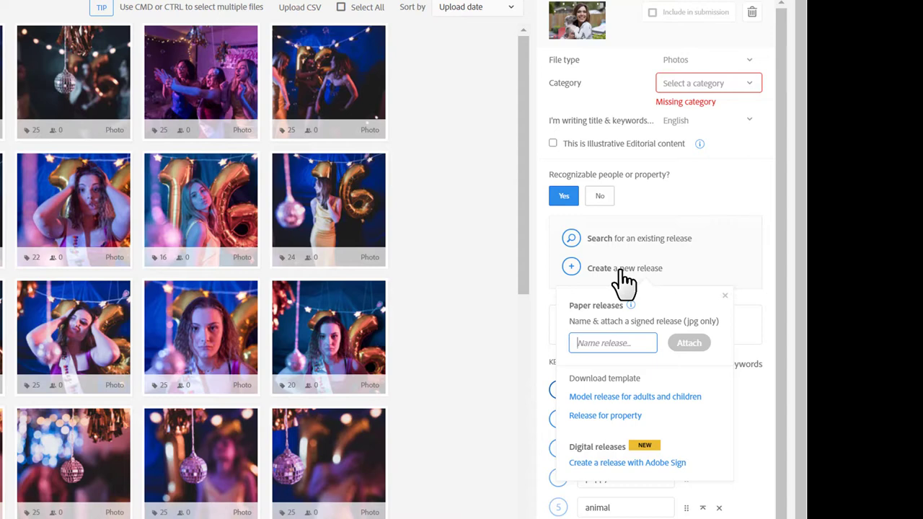
{"action": "mouse_move", "coordinate": [597, 305]}
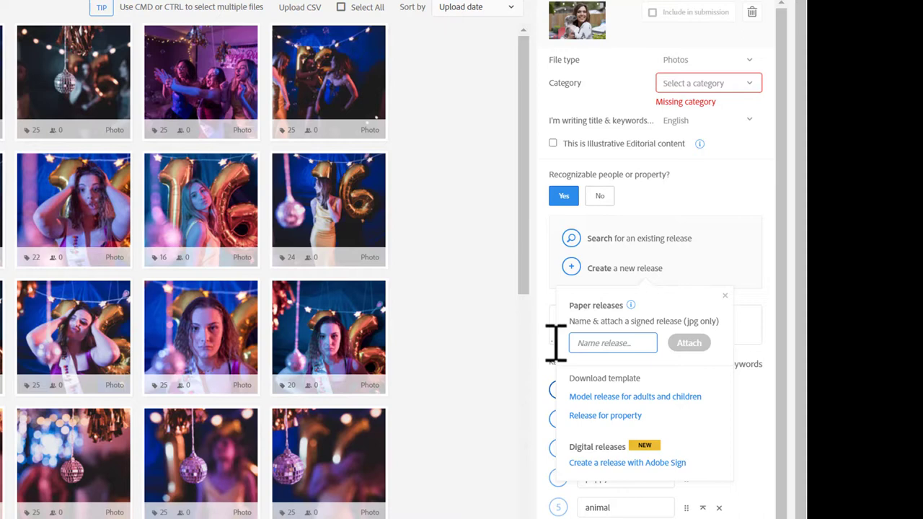
{"action": "mouse_move", "coordinate": [664, 487]}
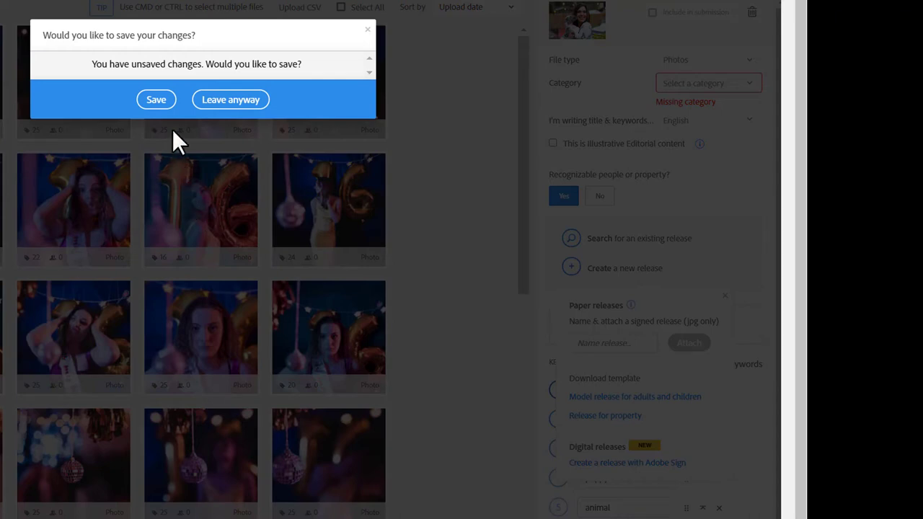
Leave the page and enter Bernadette's name and suggested email on the model release form.
{"action": "left_click", "coordinate": [155, 100]}
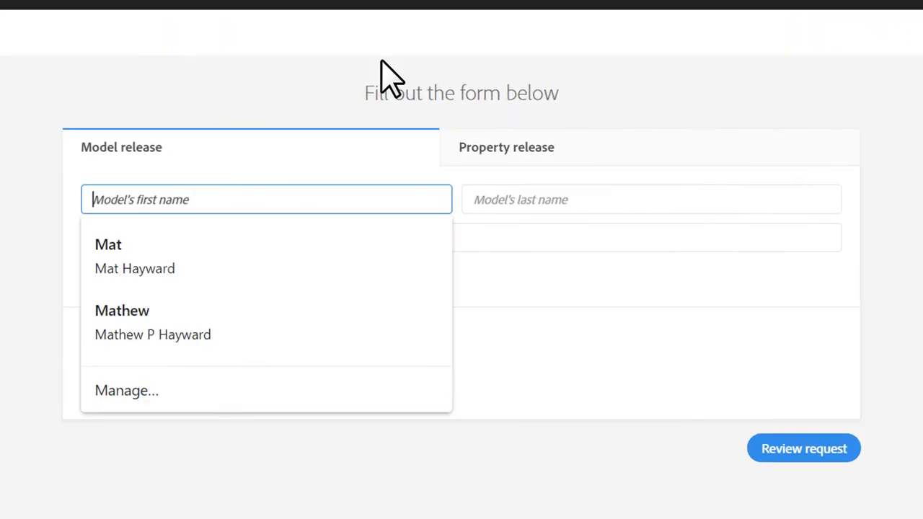
{"action": "type", "text": "Bernadette"}
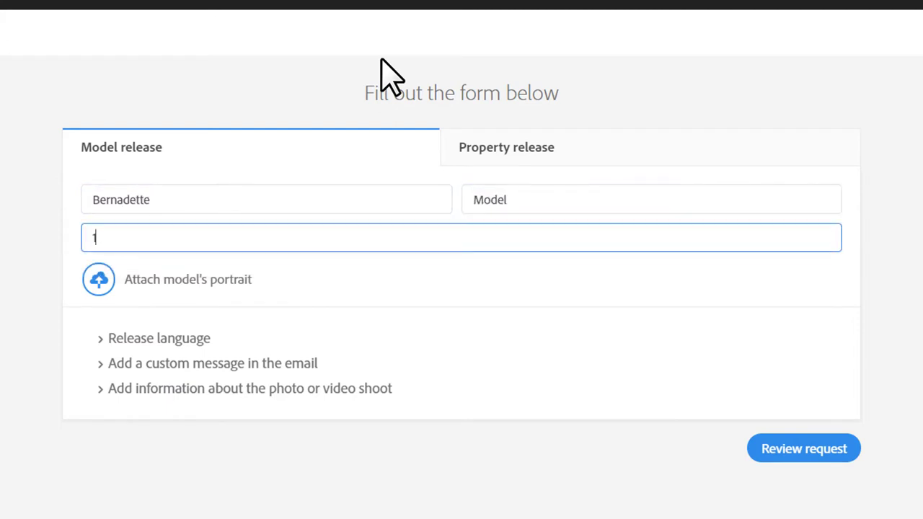
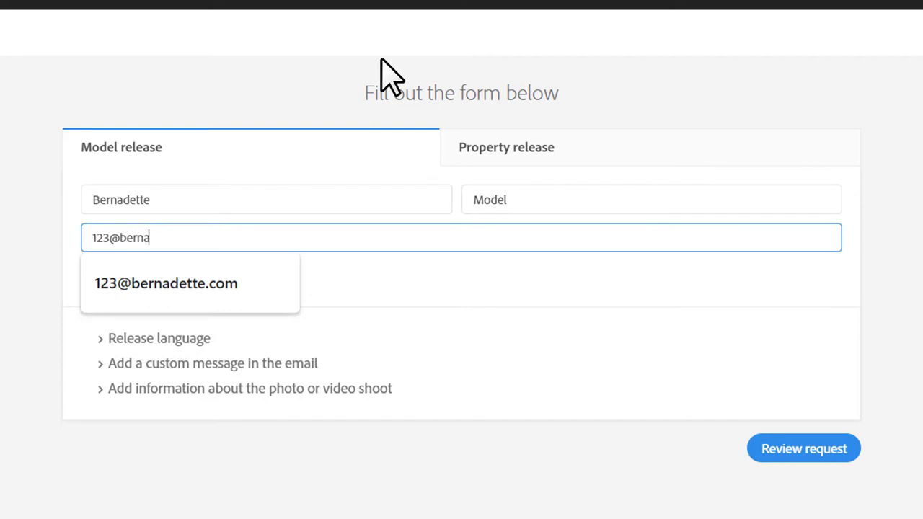
{"action": "left_click", "coordinate": [169, 283]}
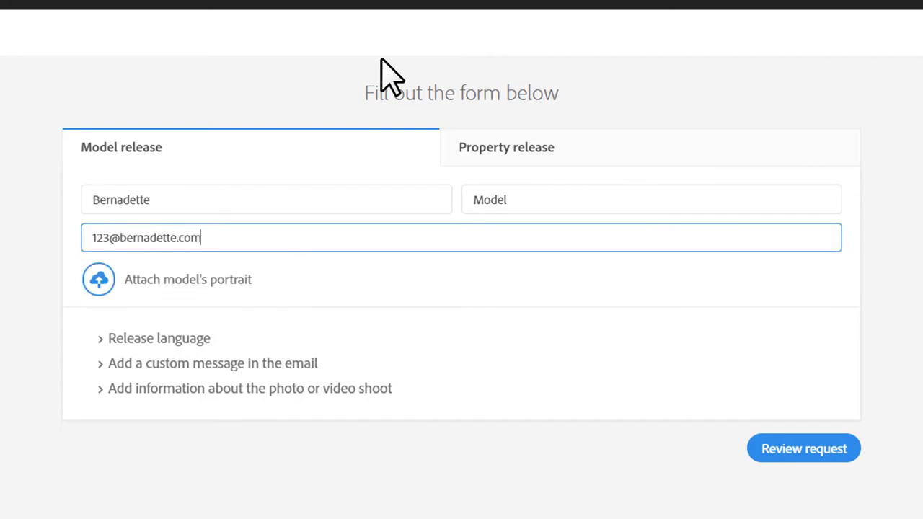
{"action": "mouse_move", "coordinate": [604, 171]}
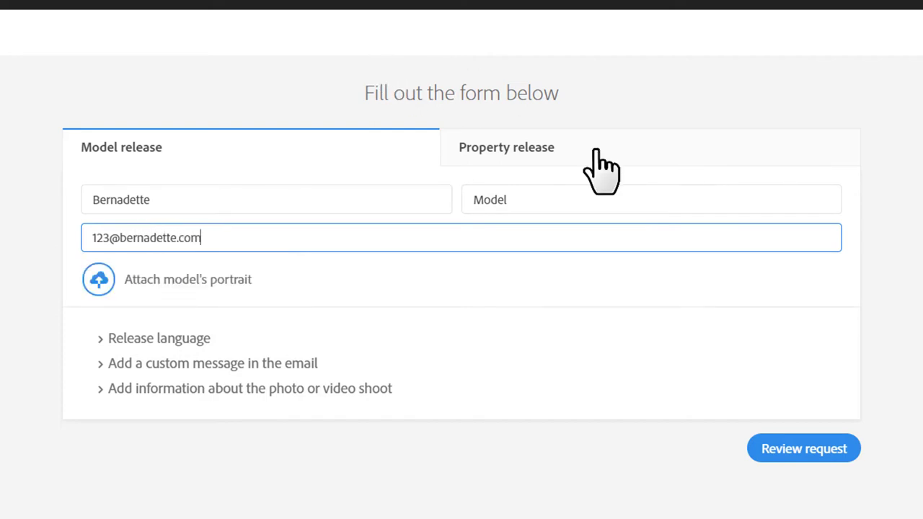
{"action": "mouse_move", "coordinate": [353, 359]}
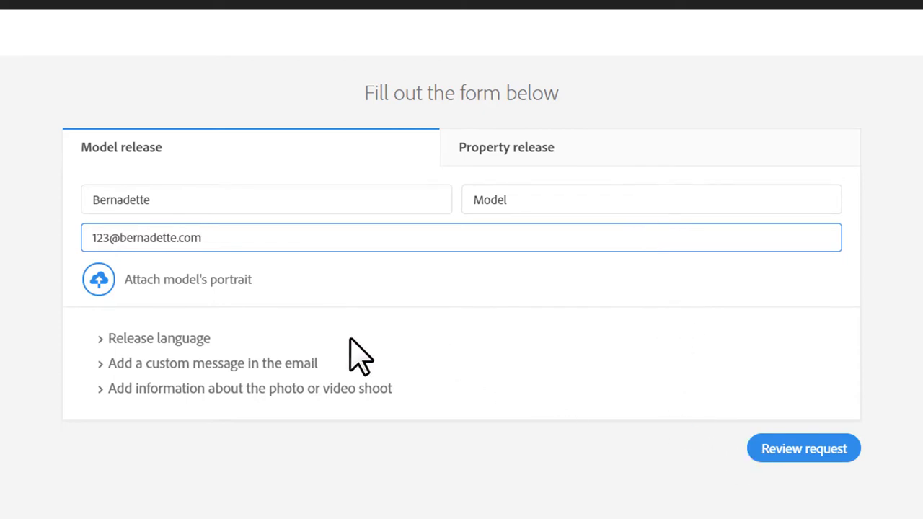
{"action": "mouse_move", "coordinate": [162, 288]}
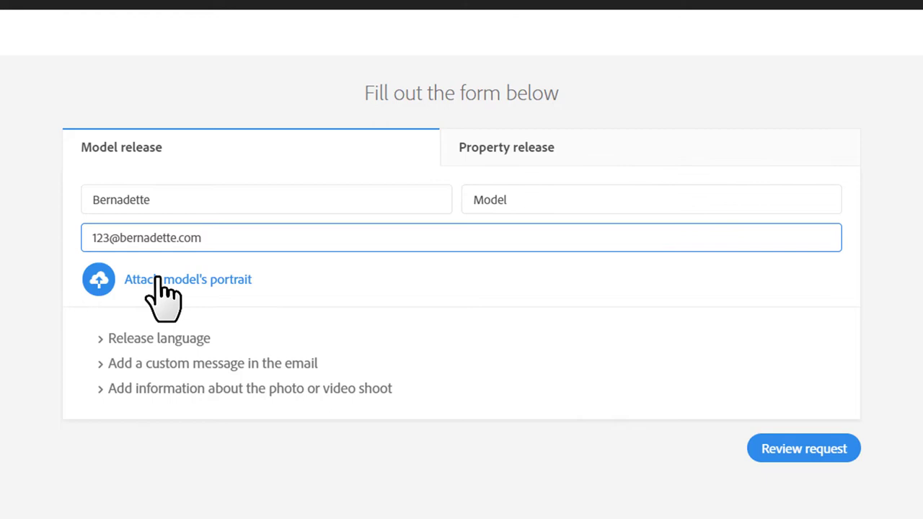
{"action": "left_click", "coordinate": [188, 279]}
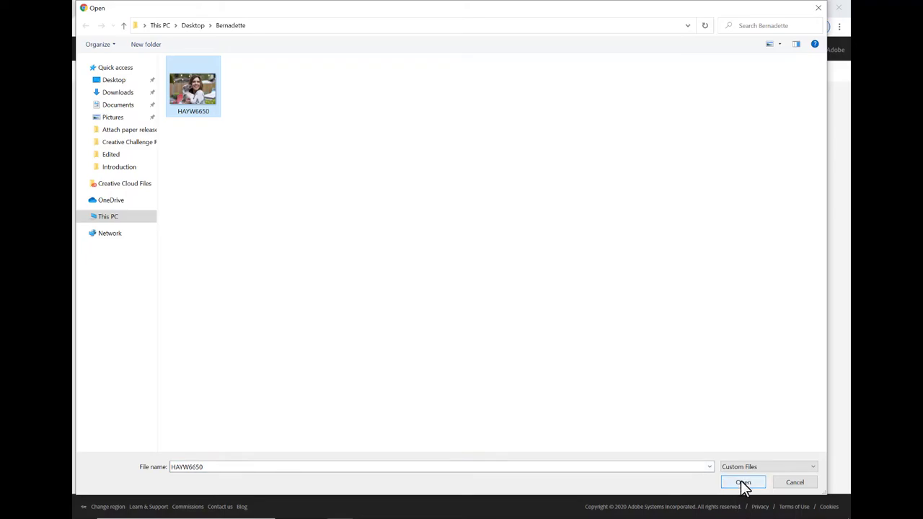
Attach portrait HAYW6650.jpg and proceed to reviewing the release request.
{"action": "left_click", "coordinate": [744, 482]}
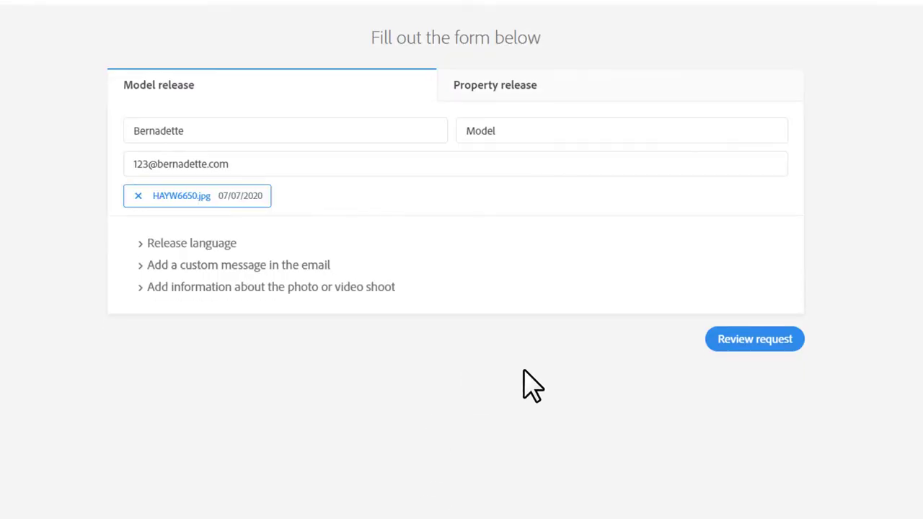
{"action": "left_click", "coordinate": [754, 339]}
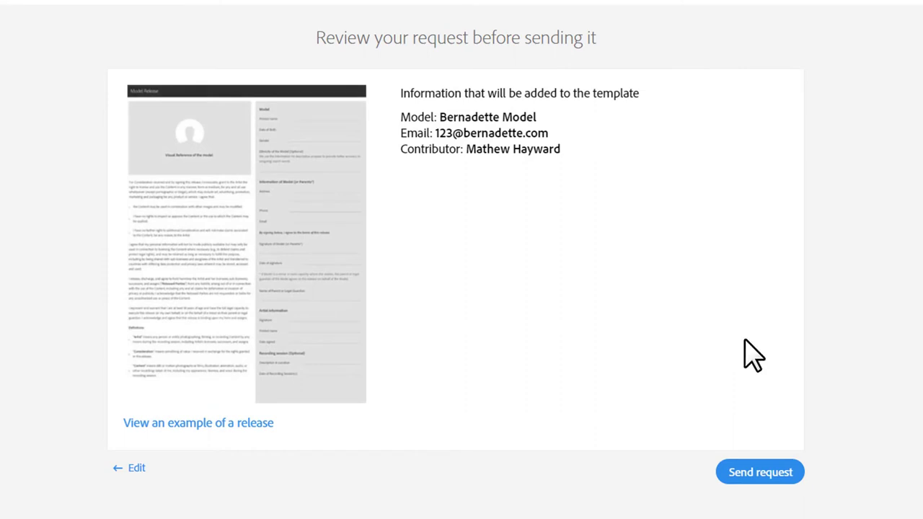
{"action": "mouse_move", "coordinate": [676, 288]}
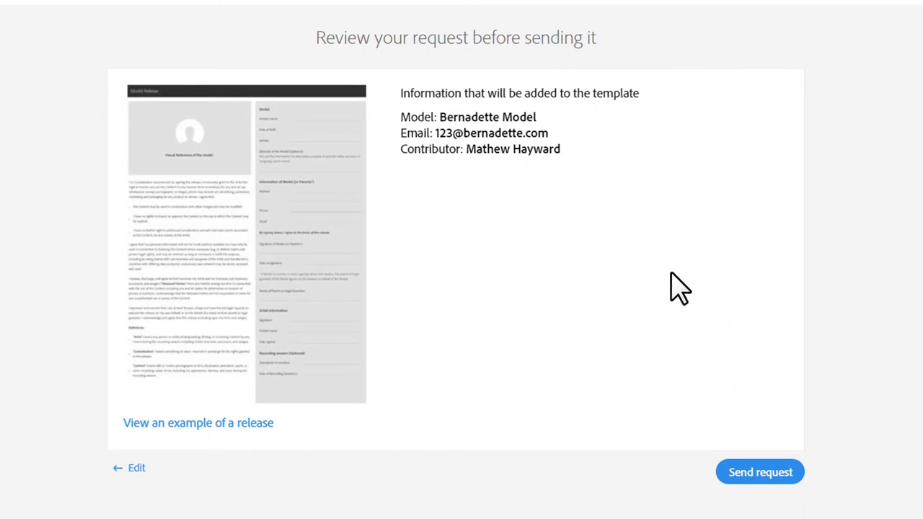
{"action": "mouse_move", "coordinate": [668, 256]}
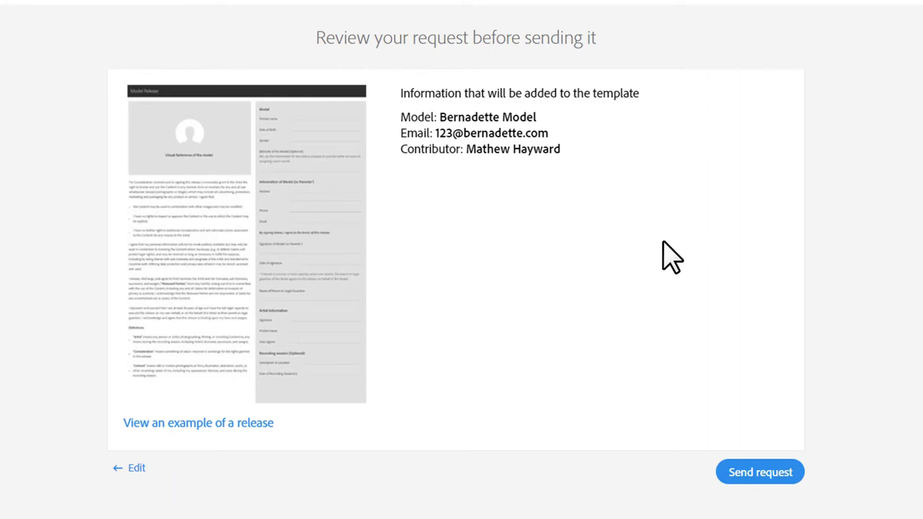
{"action": "mouse_move", "coordinate": [445, 415]}
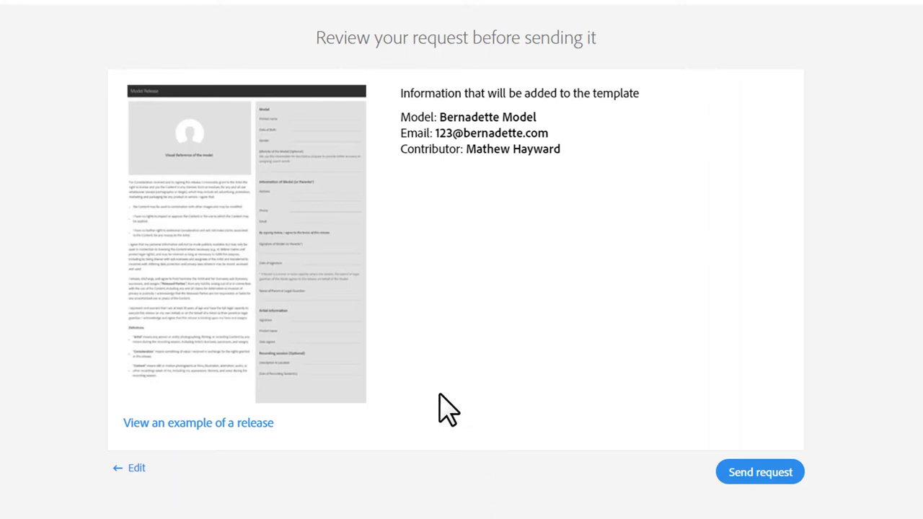
Send the reviewed model release request to the model for signature.
{"action": "left_click", "coordinate": [759, 472]}
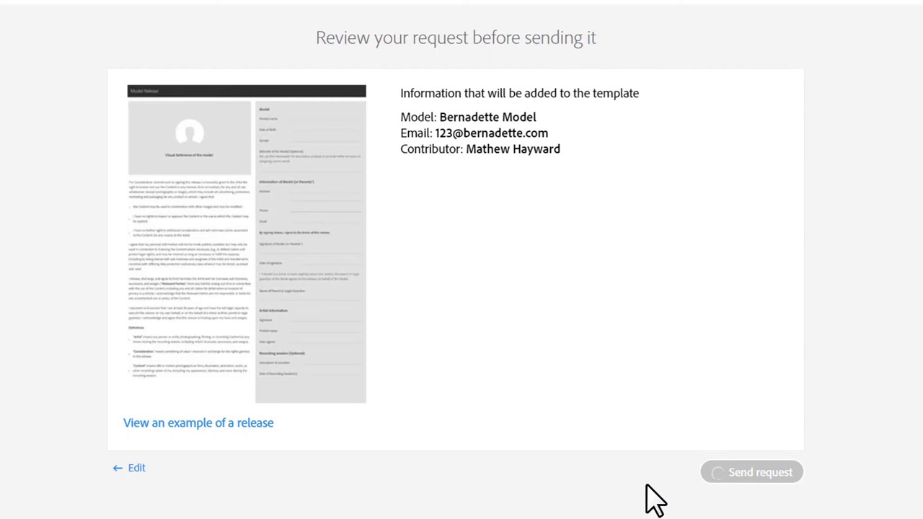
{"action": "left_click", "coordinate": [752, 472]}
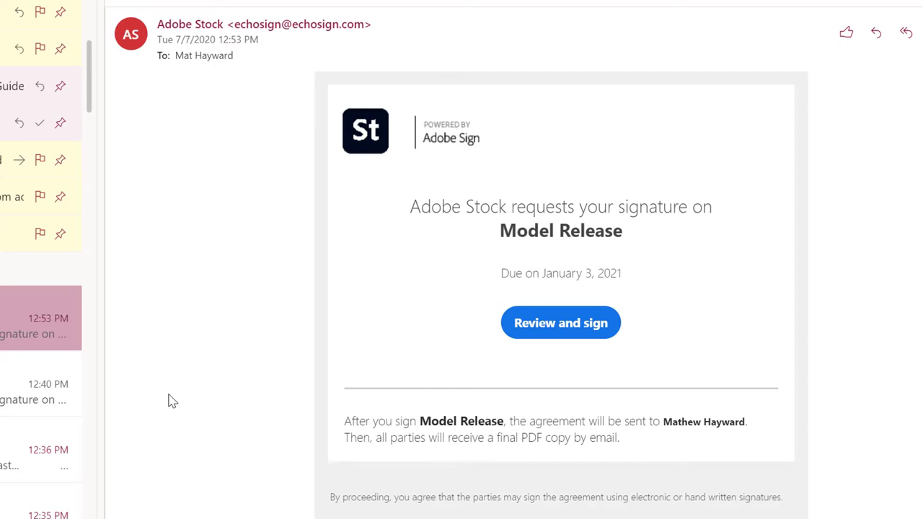
{"action": "mouse_move", "coordinate": [201, 366]}
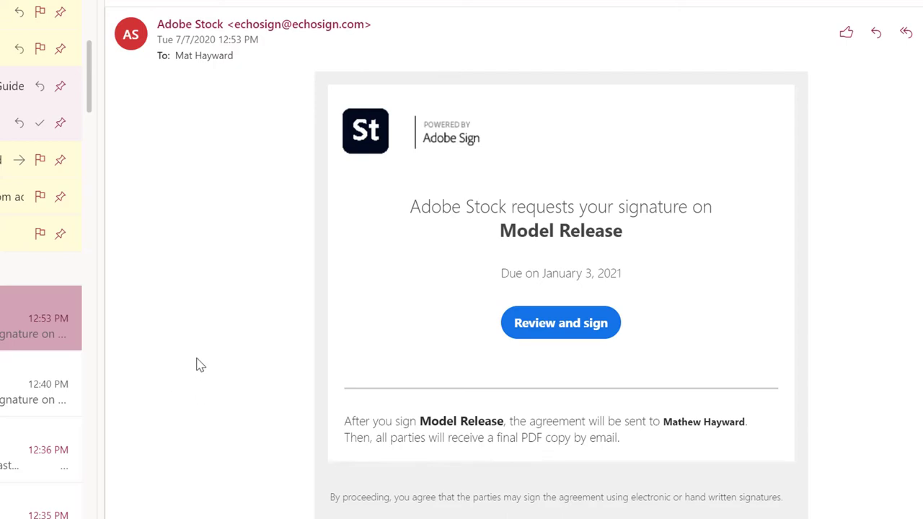
{"action": "mouse_move", "coordinate": [207, 353]}
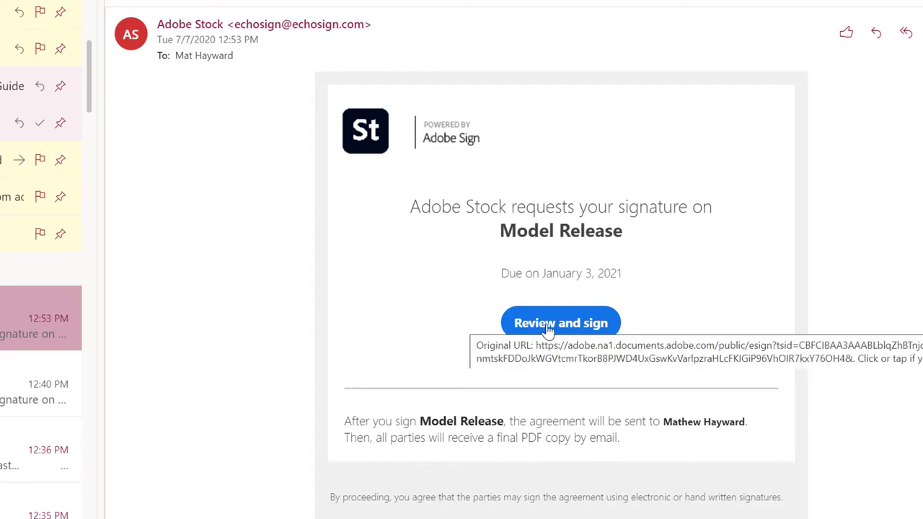
Follow the 'Review and sign' link in the Adobe Stock email.
{"action": "left_click", "coordinate": [563, 322]}
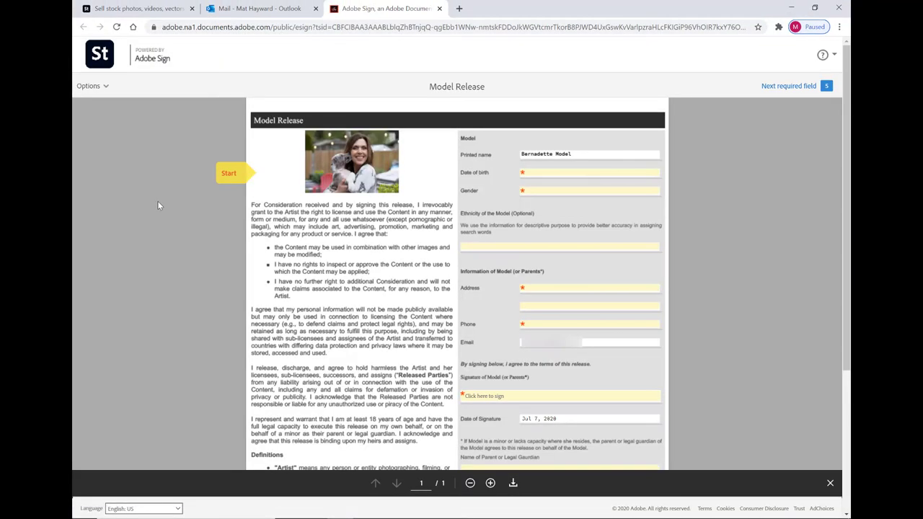
{"action": "mouse_move", "coordinate": [229, 179]}
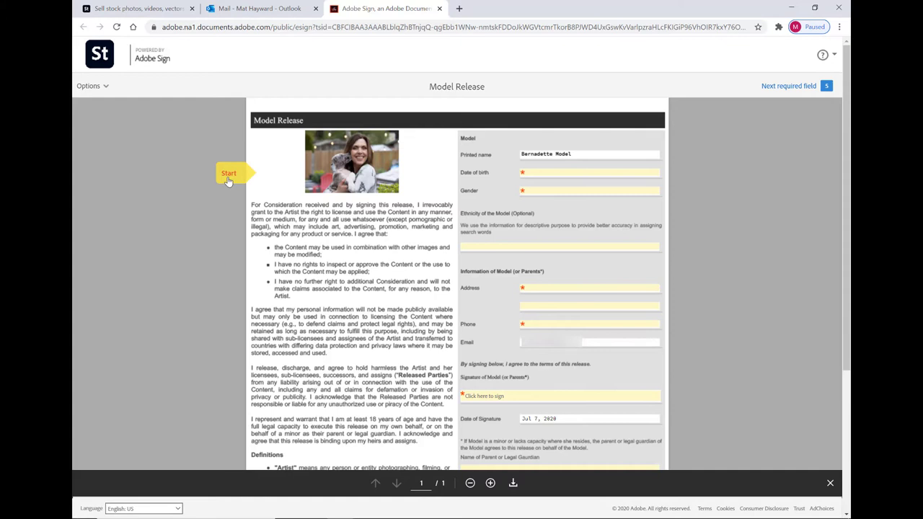
Enter birth date April 1, 1996, Female, Caucasian, 123 Main St and phone 425-1234.
{"action": "left_click", "coordinate": [229, 174]}
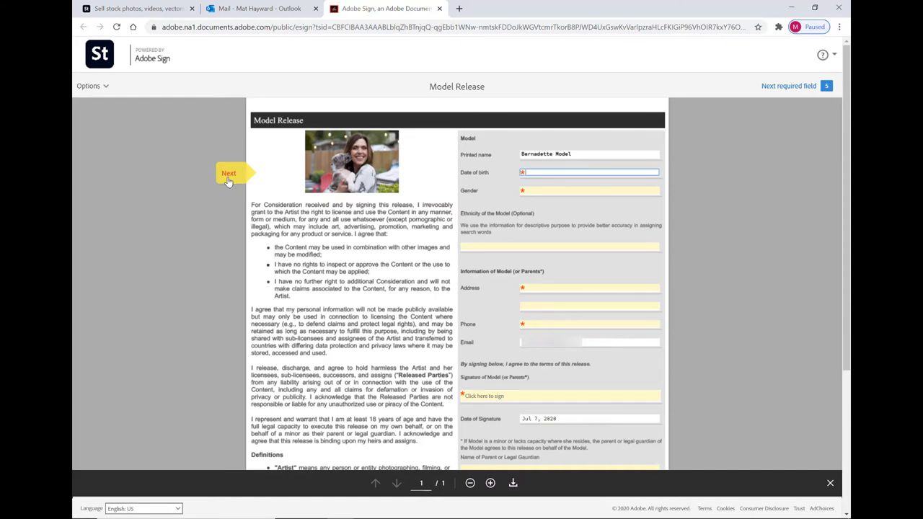
{"action": "type", "text": "April 1,"}
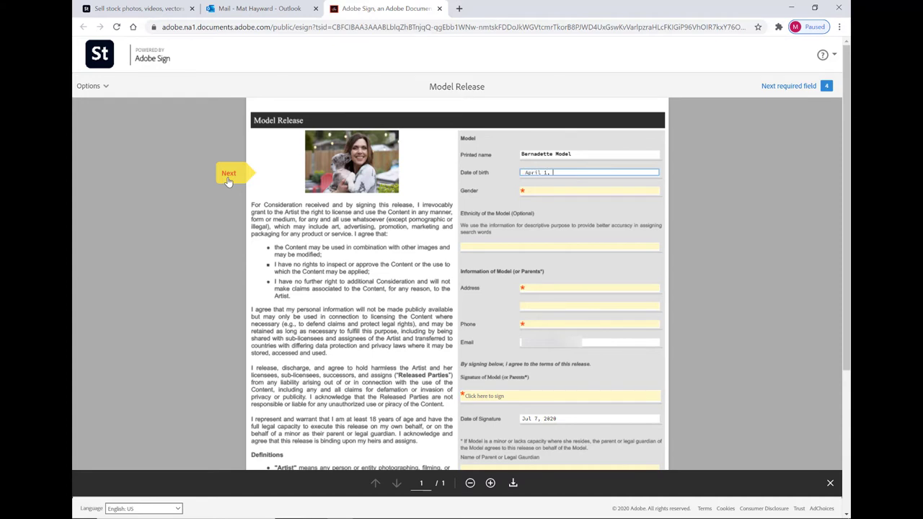
{"action": "type", "text": "1996"}
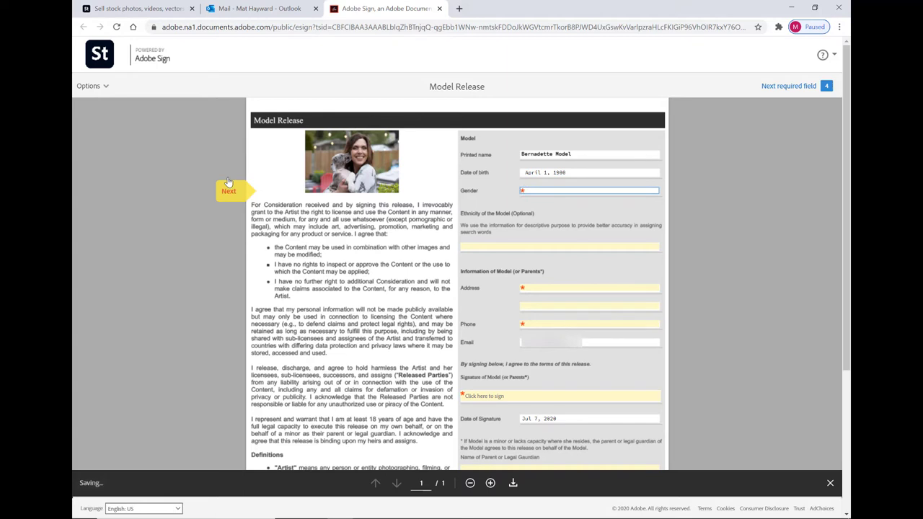
{"action": "left_click", "coordinate": [590, 190]}
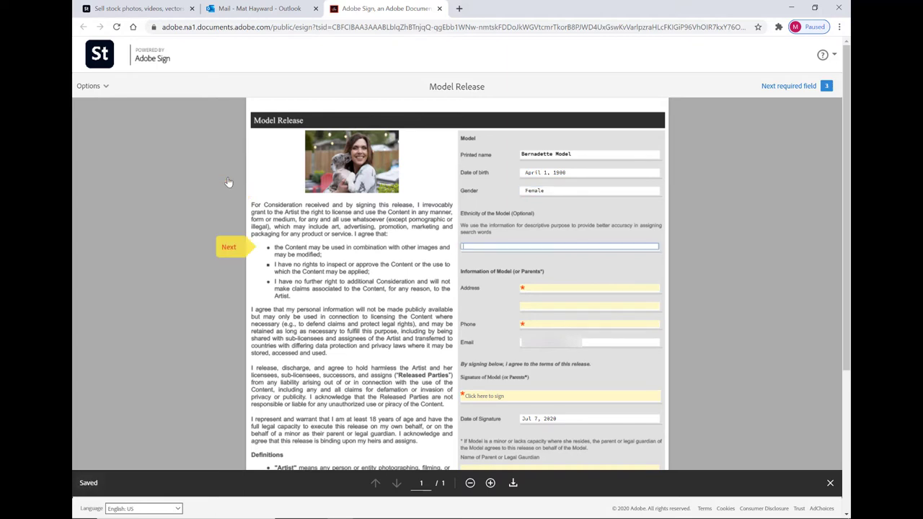
{"action": "type", "text": "Caucasian"}
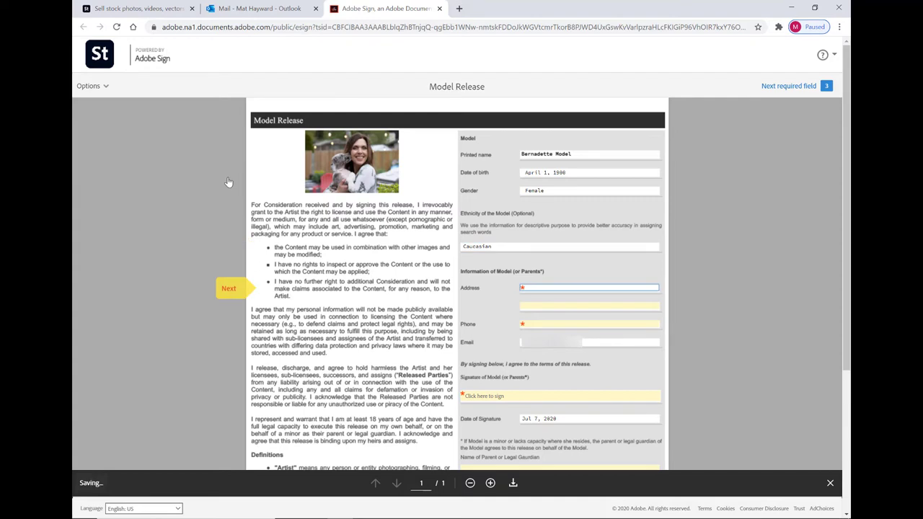
{"action": "type", "text": "123 Main Street"}
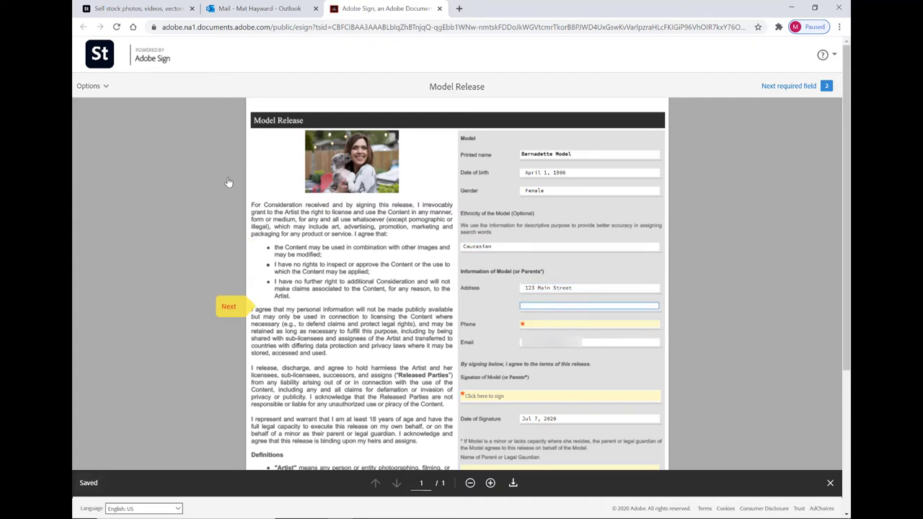
{"action": "type", "text": "425"}
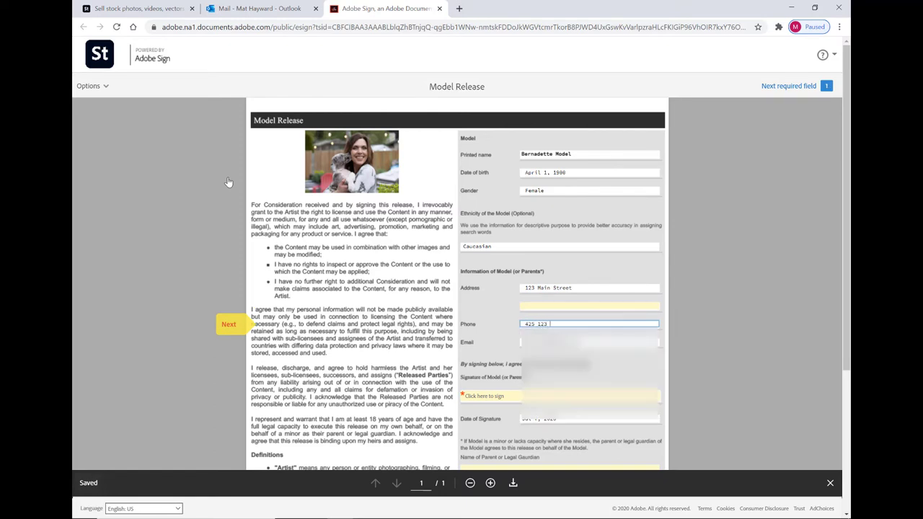
{"action": "type", "text": "1234"}
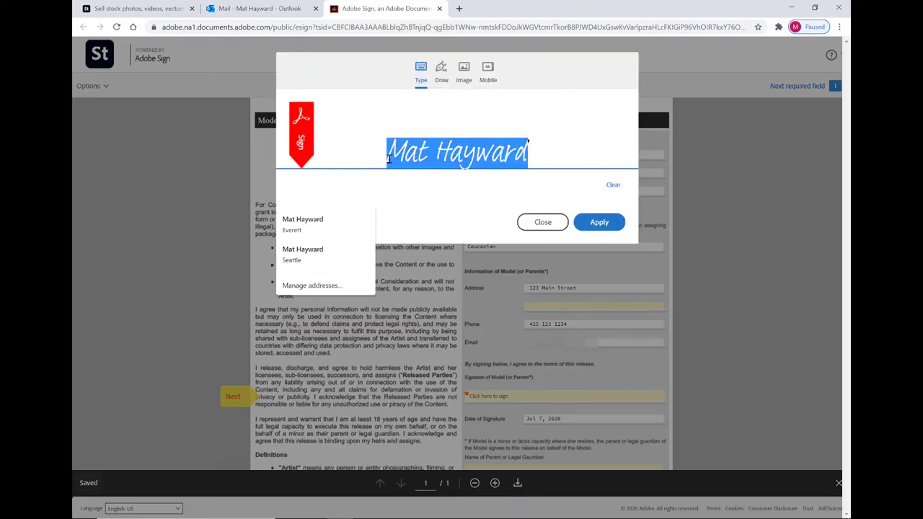
Apply a typed 'Bernadette' signature to the model's signature field.
{"action": "type", "text": "Bernadette Model"}
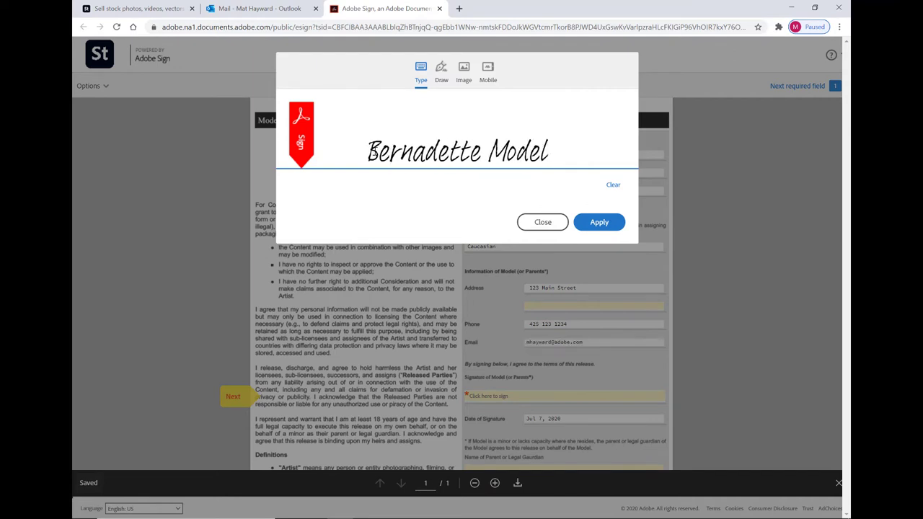
{"action": "left_click", "coordinate": [599, 221]}
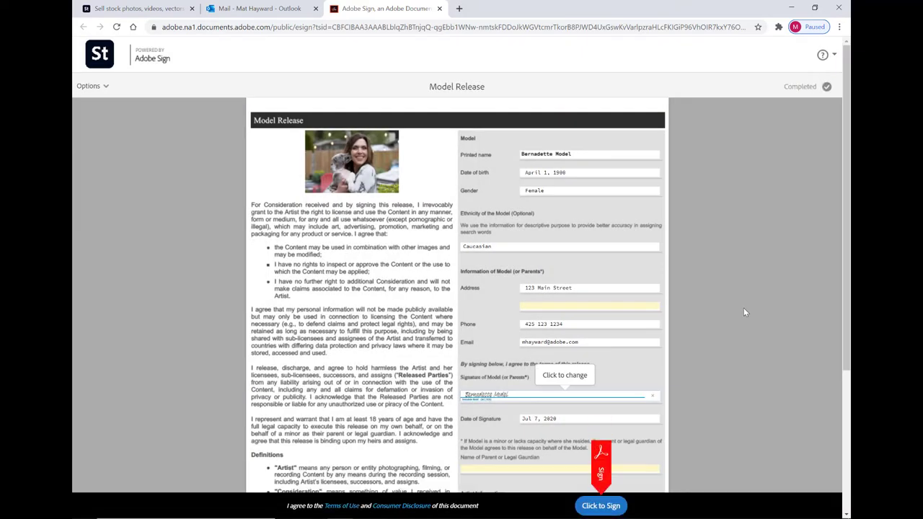
Scroll to the bottom and finish signing the Model Release as the model.
{"action": "scroll", "scroll_direction": "down", "scroll_amount": 3}
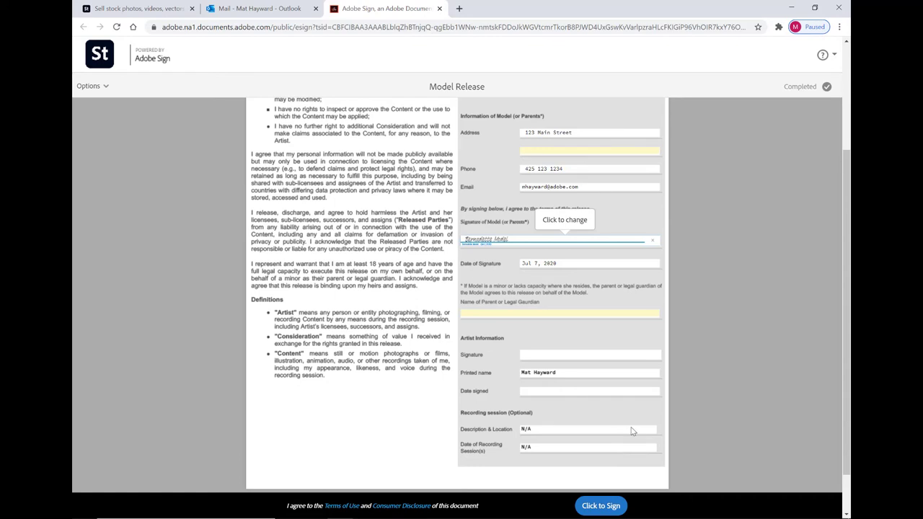
{"action": "mouse_move", "coordinate": [664, 434]}
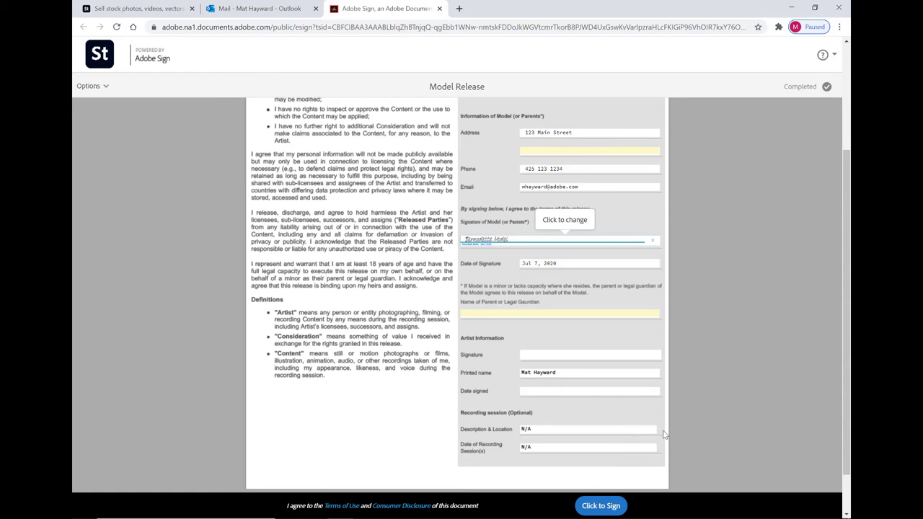
{"action": "left_click", "coordinate": [601, 505]}
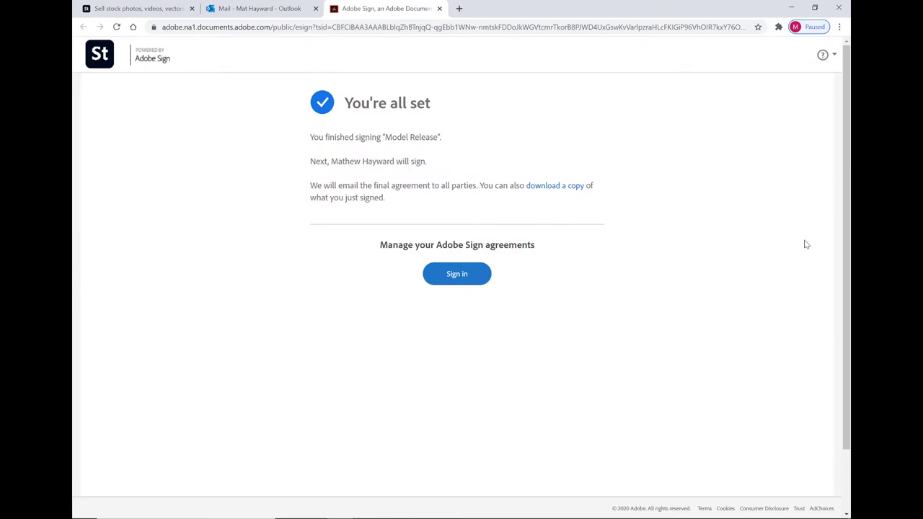
{"action": "mouse_move", "coordinate": [695, 266]}
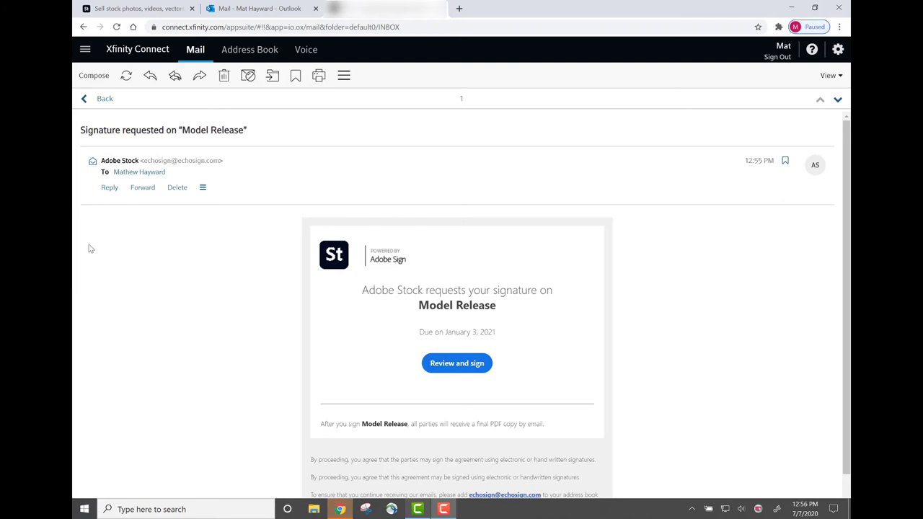
{"action": "mouse_move", "coordinate": [426, 321]}
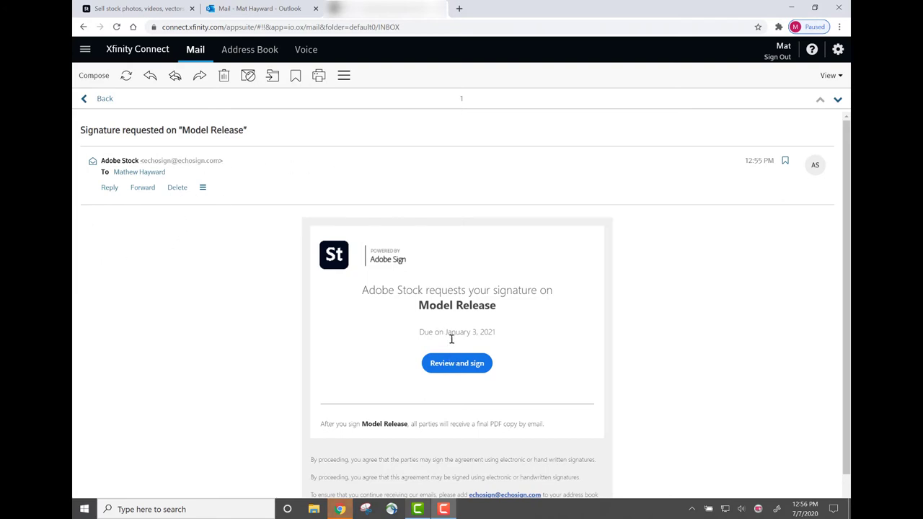
{"action": "mouse_move", "coordinate": [452, 380]}
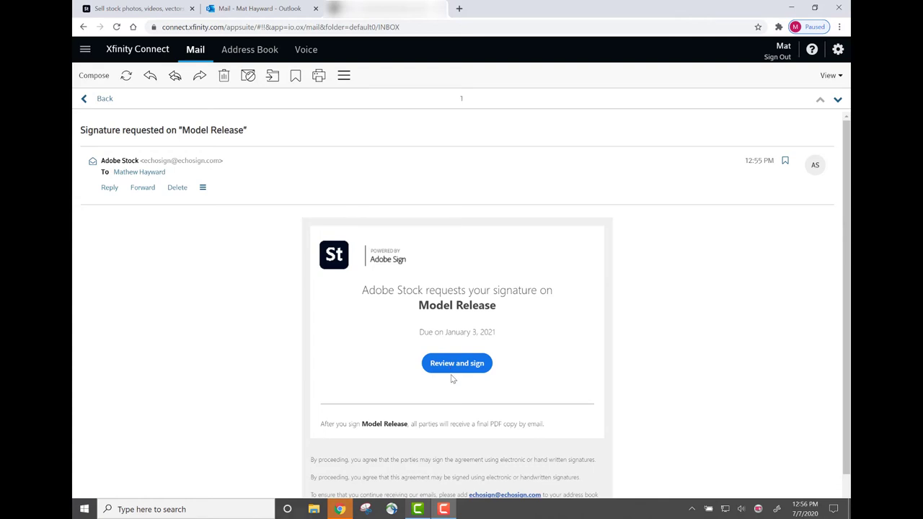
{"action": "left_click", "coordinate": [456, 363]}
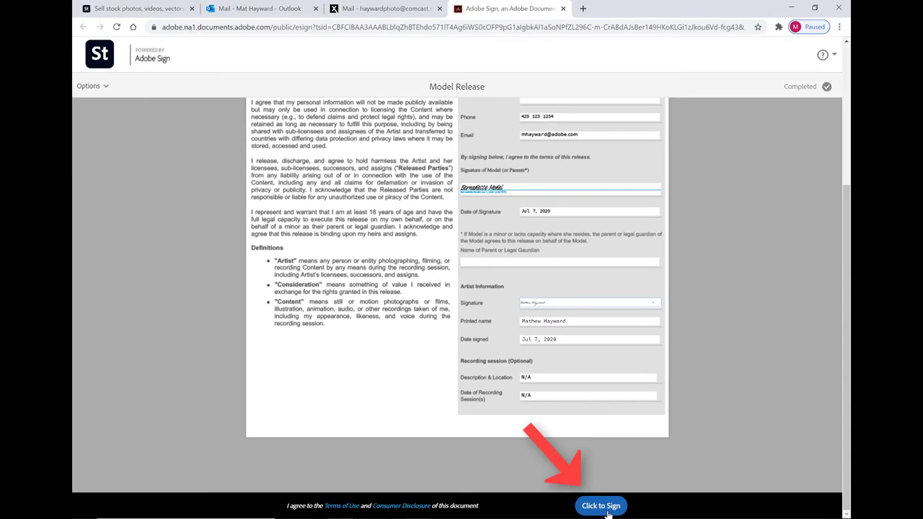
{"action": "left_click", "coordinate": [601, 506]}
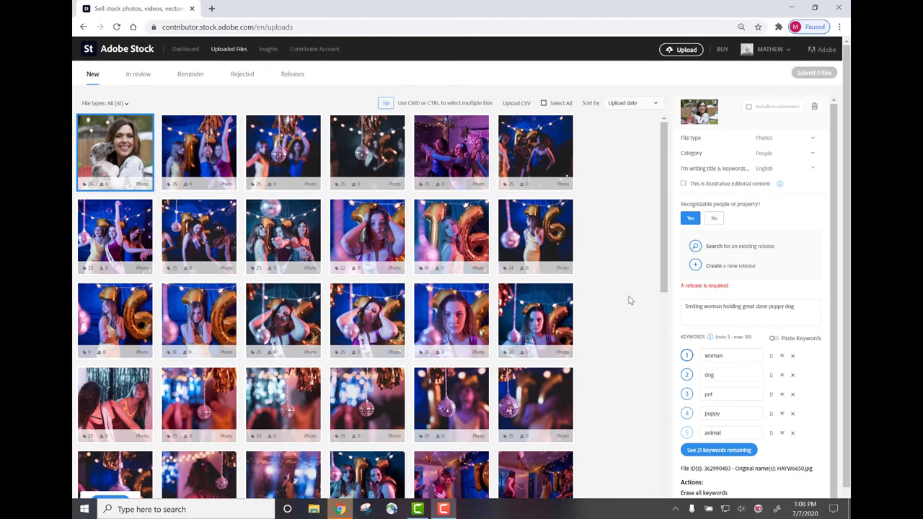
{"action": "mouse_move", "coordinate": [642, 308]}
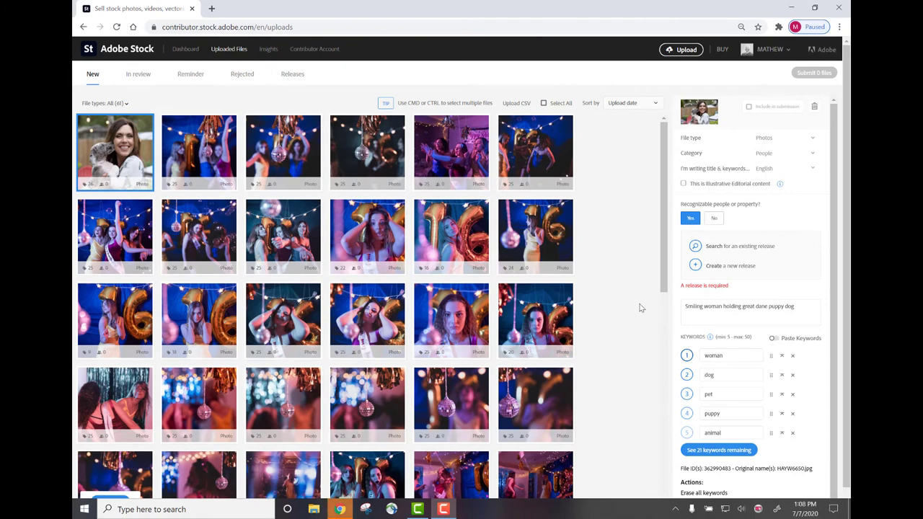
{"action": "mouse_move", "coordinate": [690, 221]}
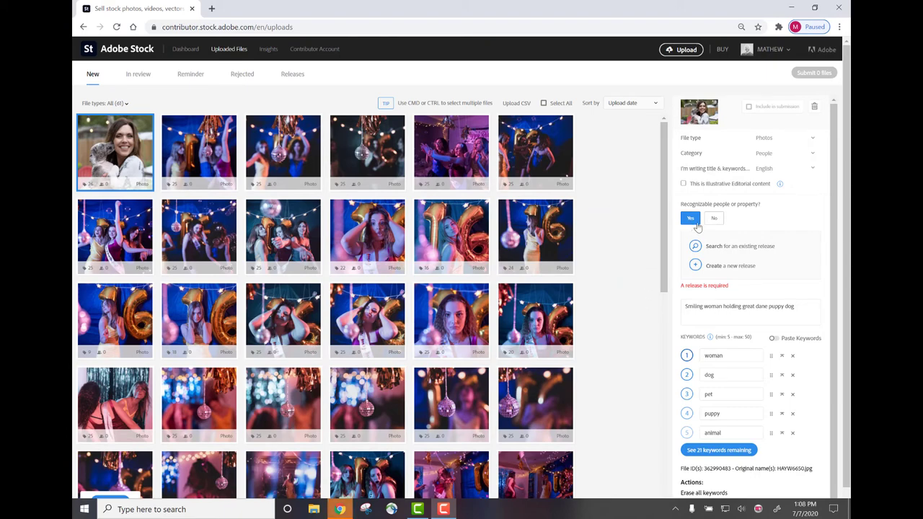
{"action": "mouse_move", "coordinate": [733, 224]}
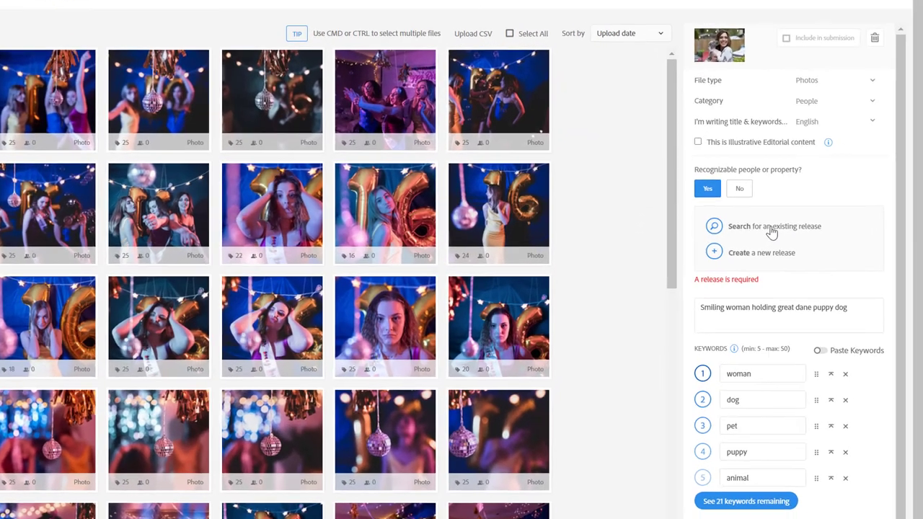
Attach the existing 'Bernadette Model (7/7/2020)' release to the woman-with-puppy photo.
{"action": "left_click", "coordinate": [773, 226]}
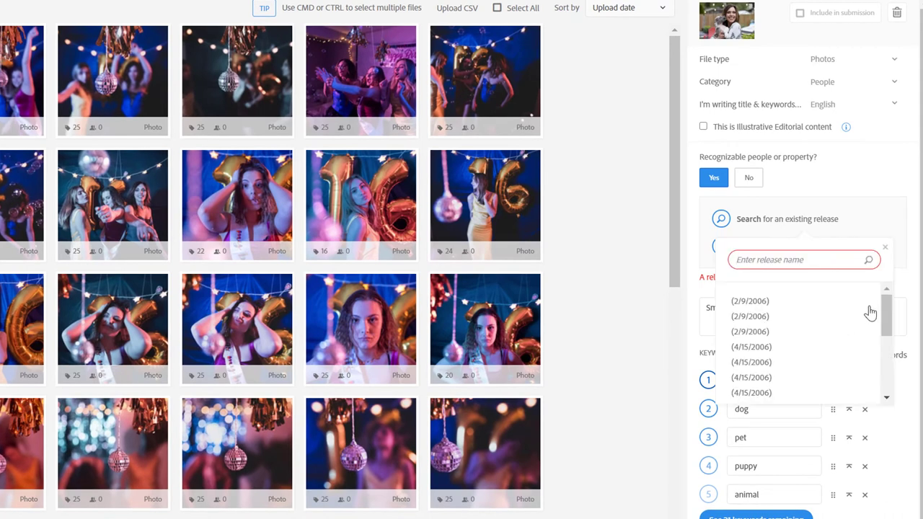
{"action": "scroll", "scroll_direction": "down", "scroll_amount": 3}
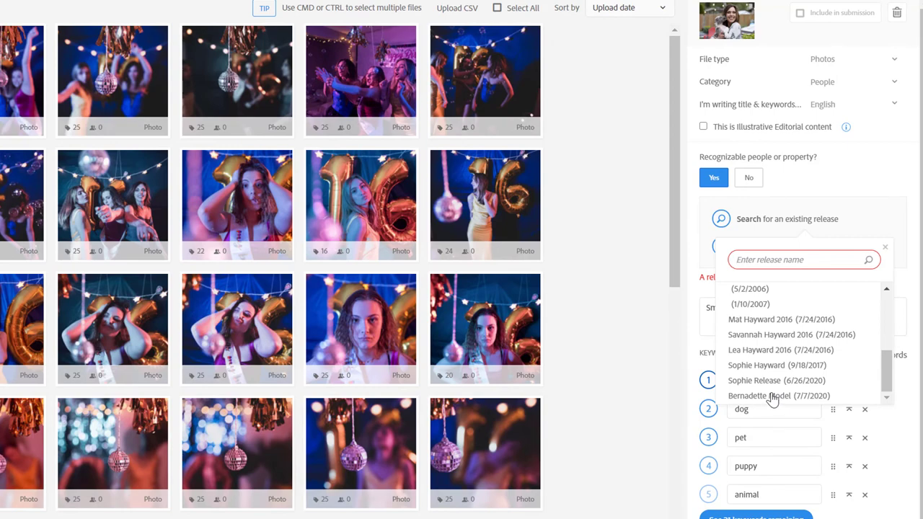
{"action": "left_click", "coordinate": [776, 396]}
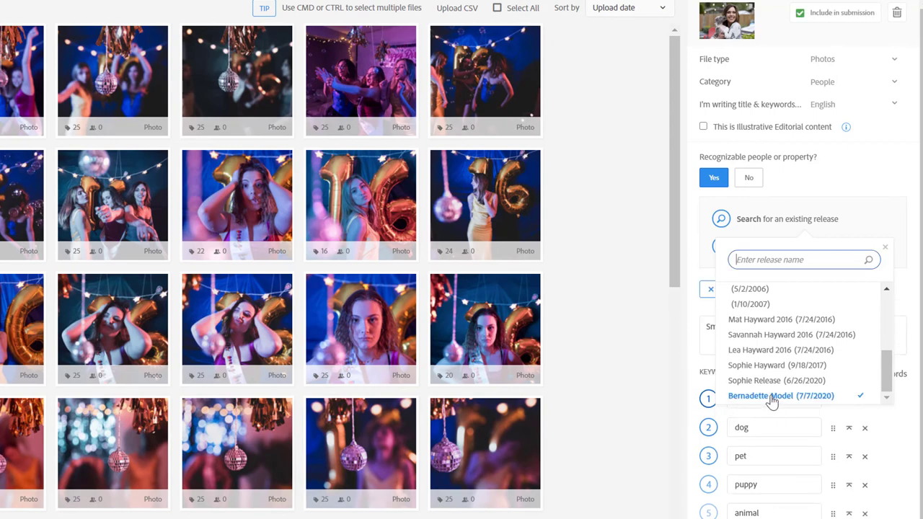
{"action": "mouse_move", "coordinate": [680, 274]}
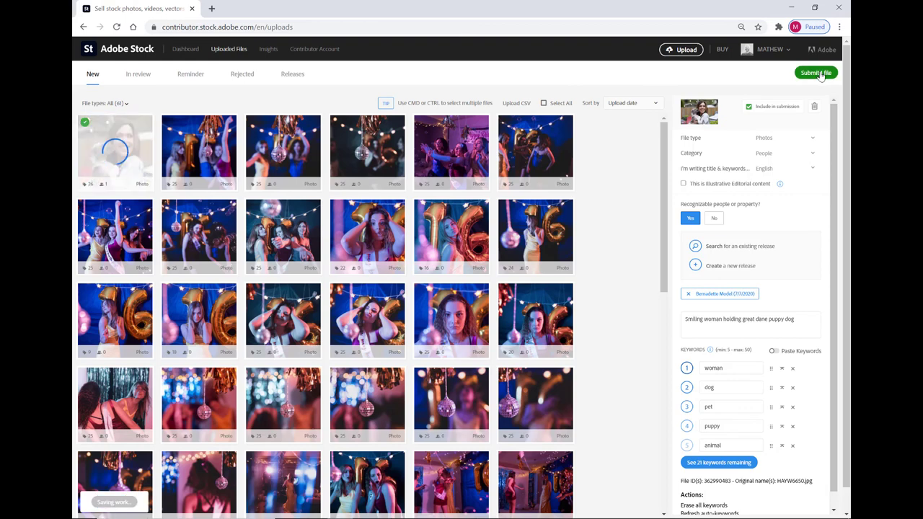
Start submitting the single woman-with-puppy photo to Adobe Stock for review.
{"action": "left_click", "coordinate": [821, 72]}
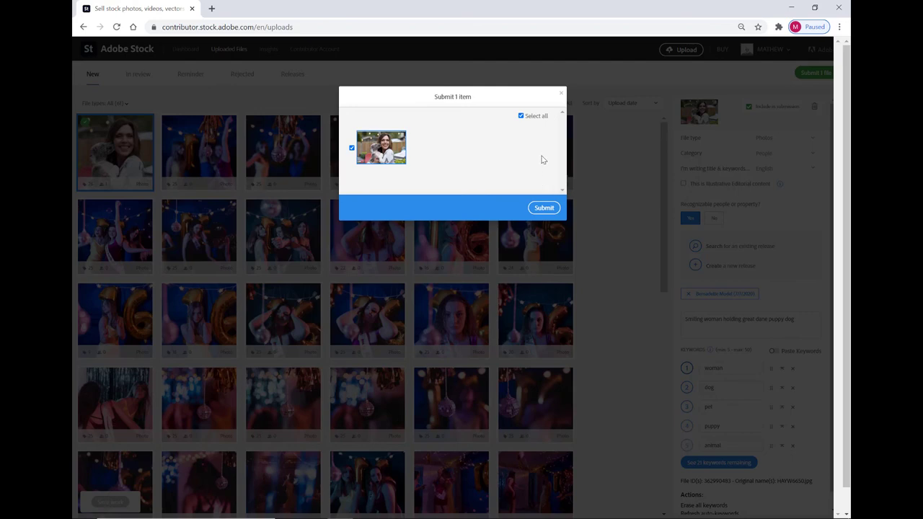
{"action": "mouse_move", "coordinate": [161, 247]}
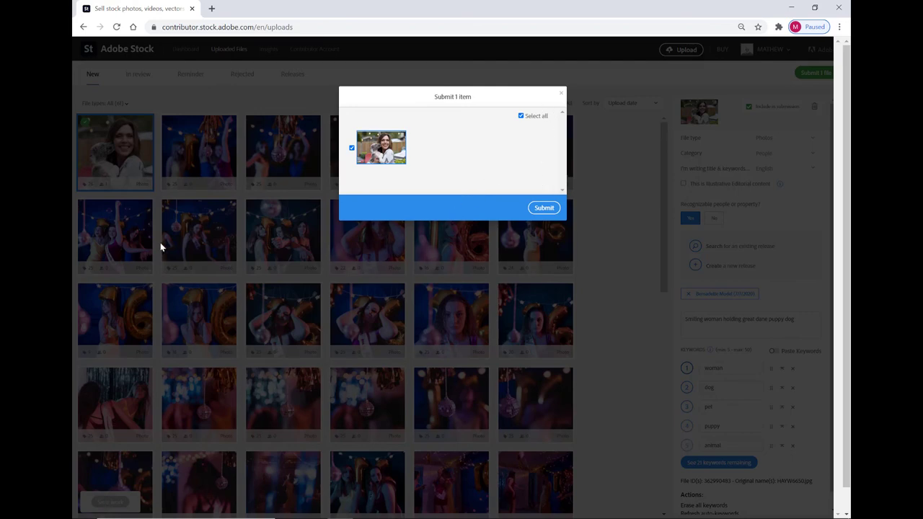